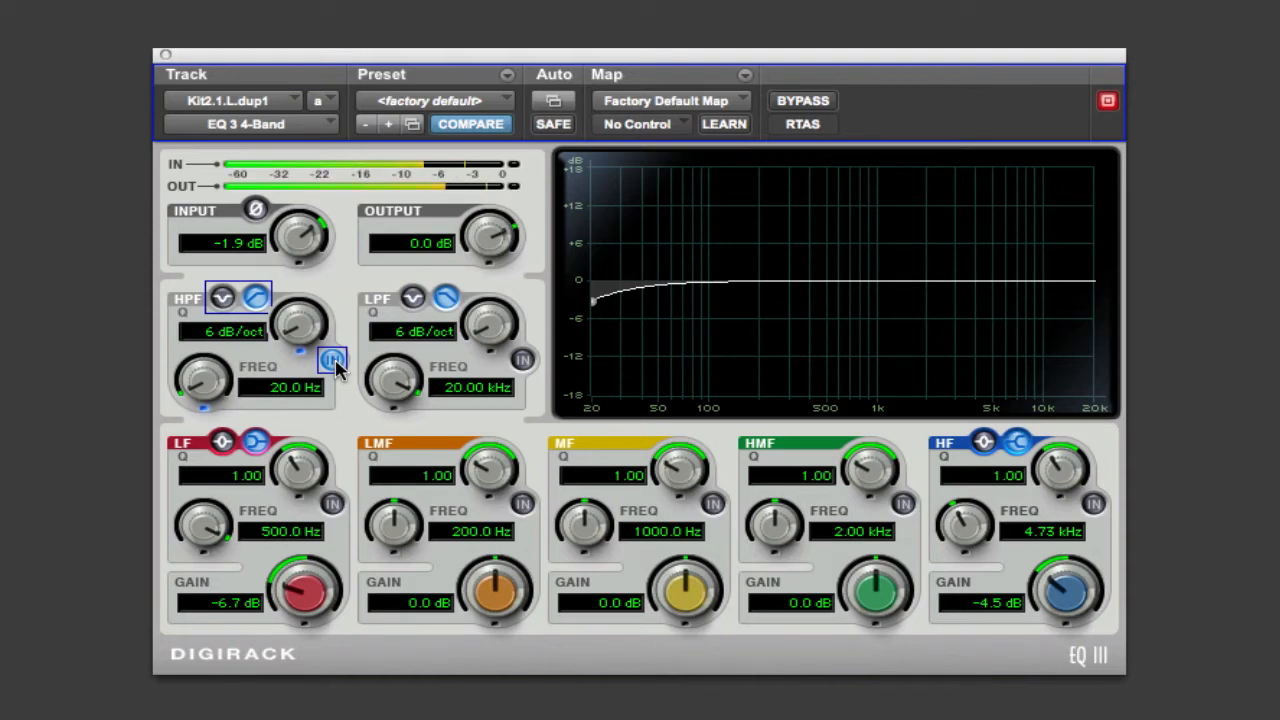
Sweep the EQ III high-pass cutoff between 130 Hz and 1.48 kHz, settling at 482 Hz.
drag(205, 380, 215, 375)
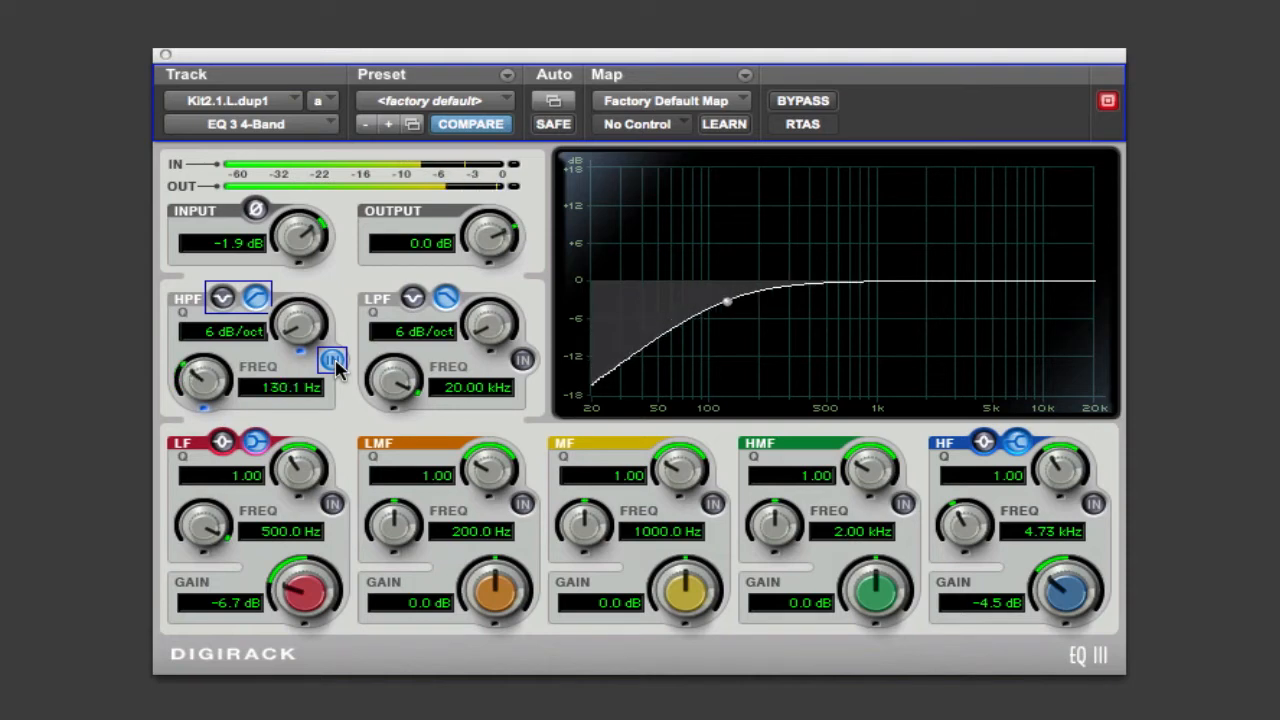
drag(200, 380, 215, 370)
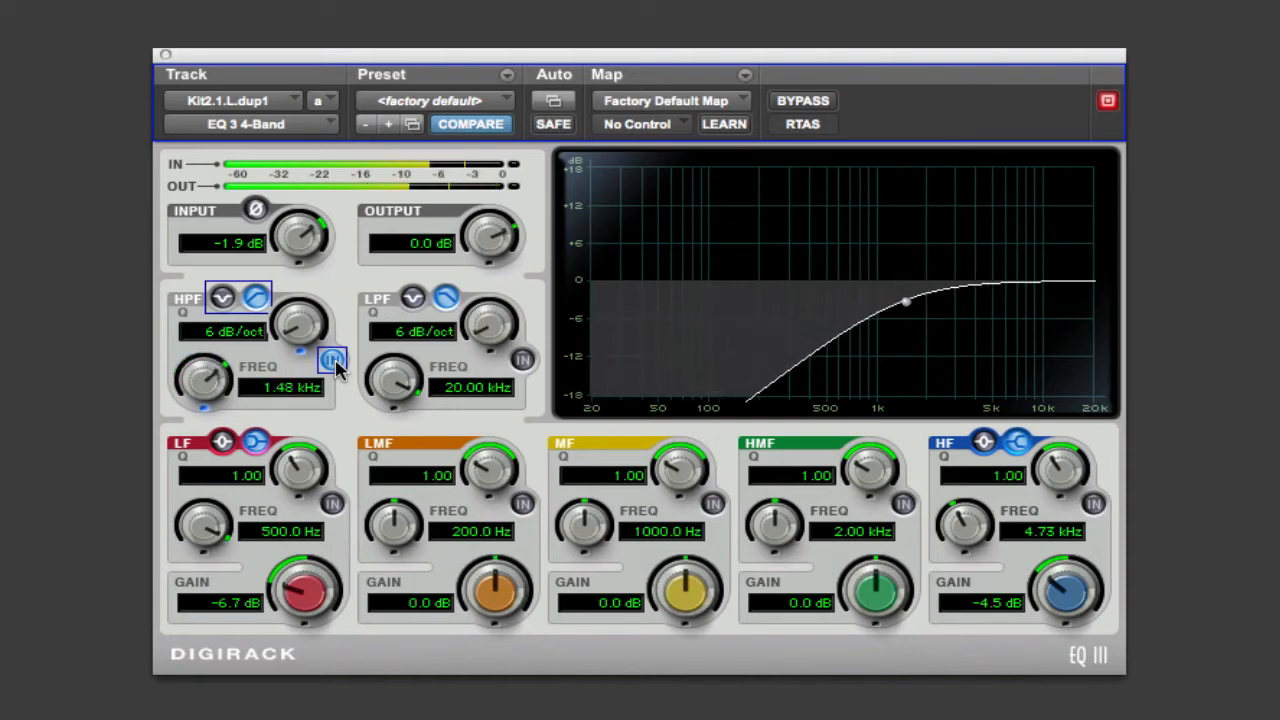
drag(205, 378, 200, 395)
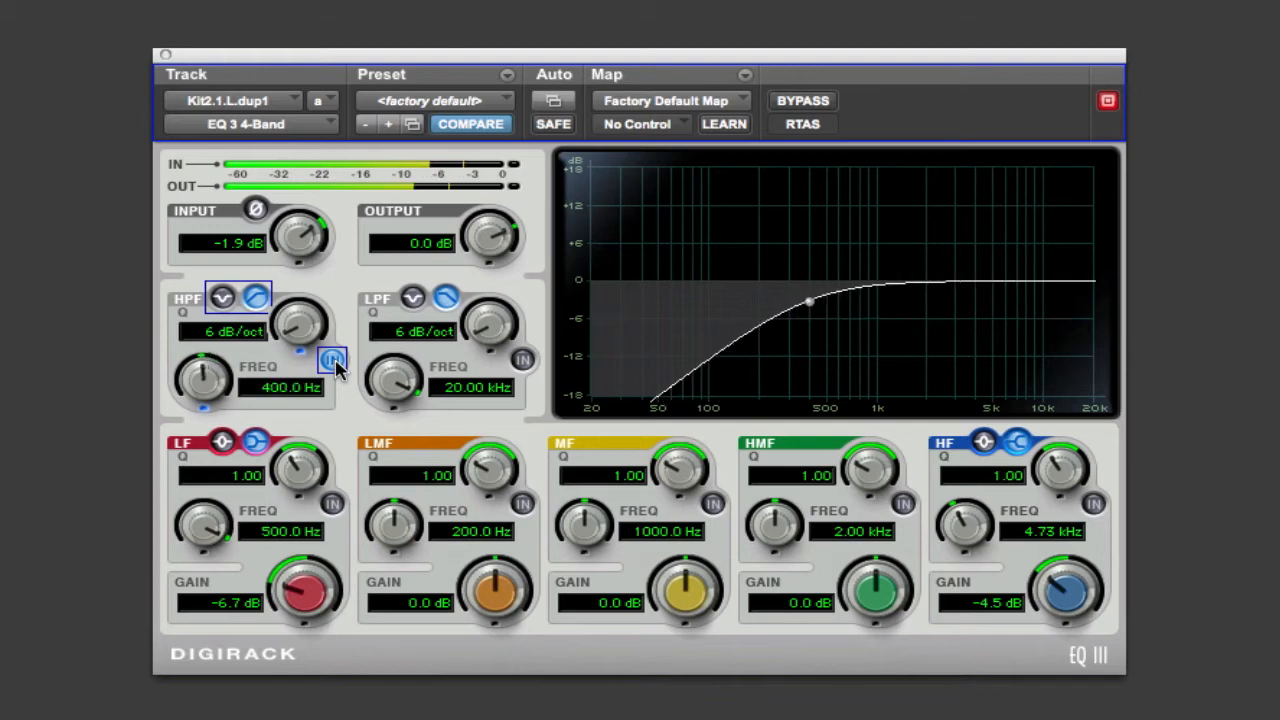
drag(205, 380, 205, 400)
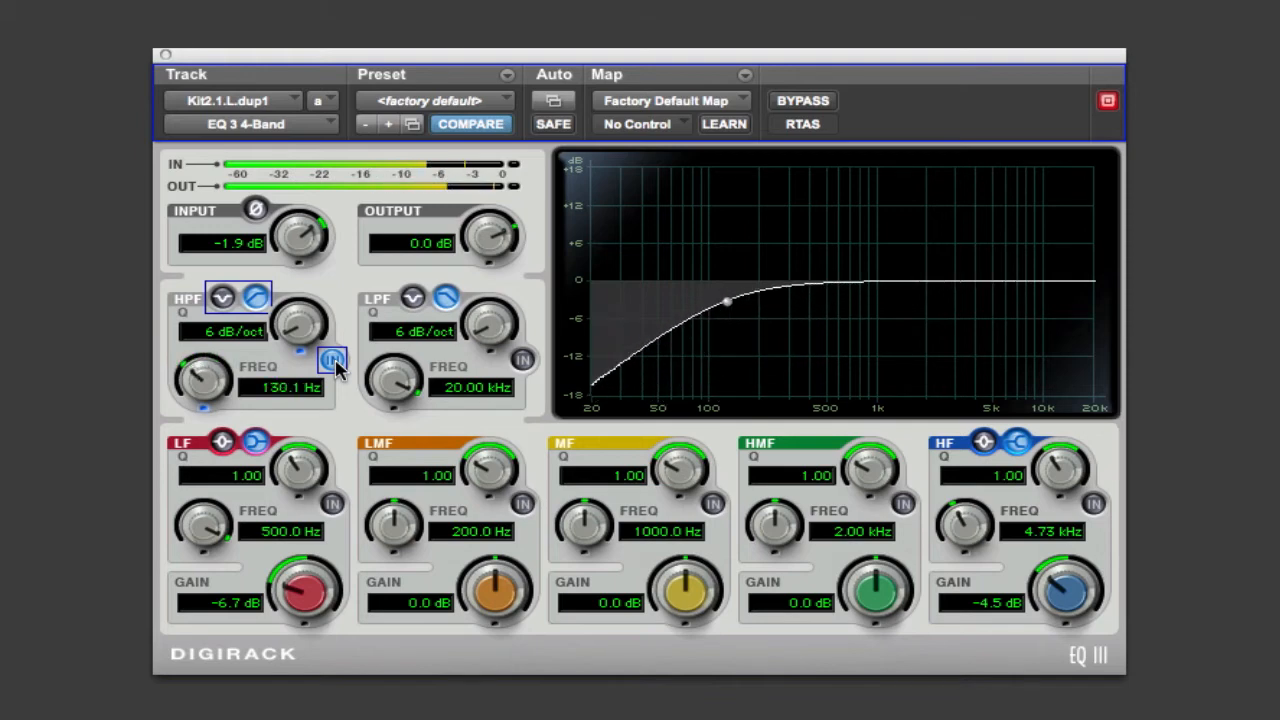
drag(205, 378, 215, 370)
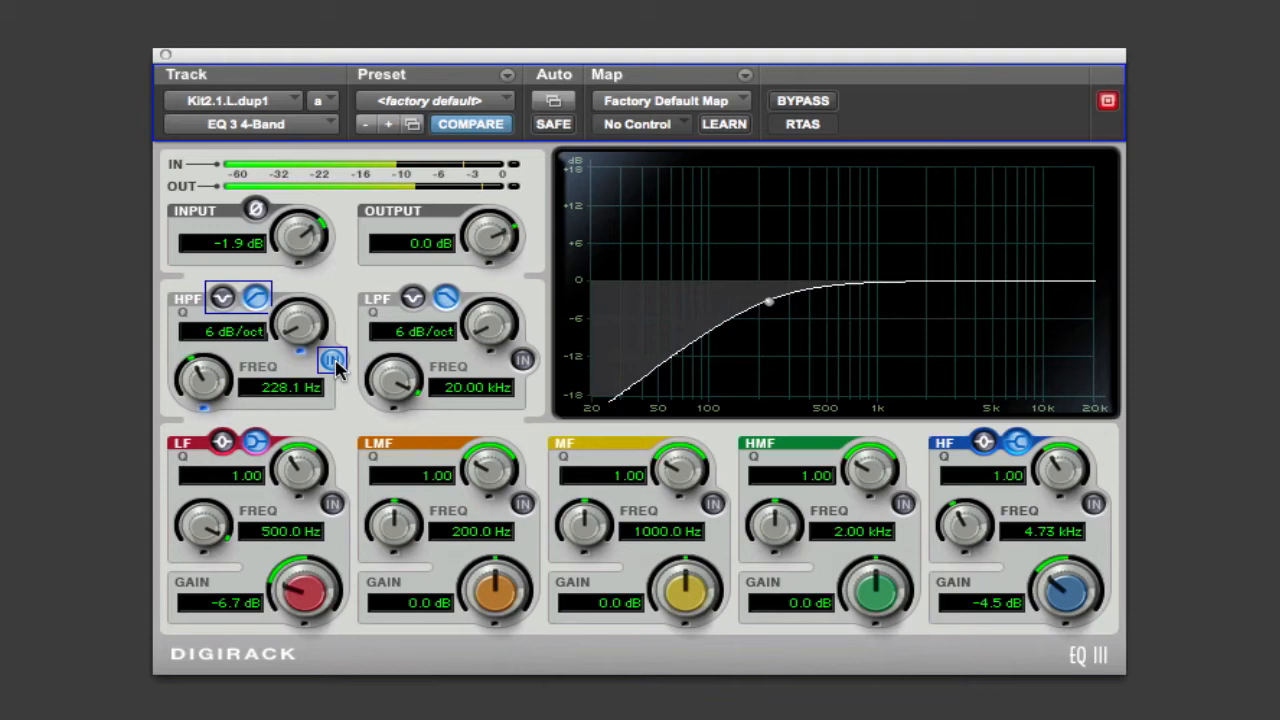
drag(205, 375, 220, 360)
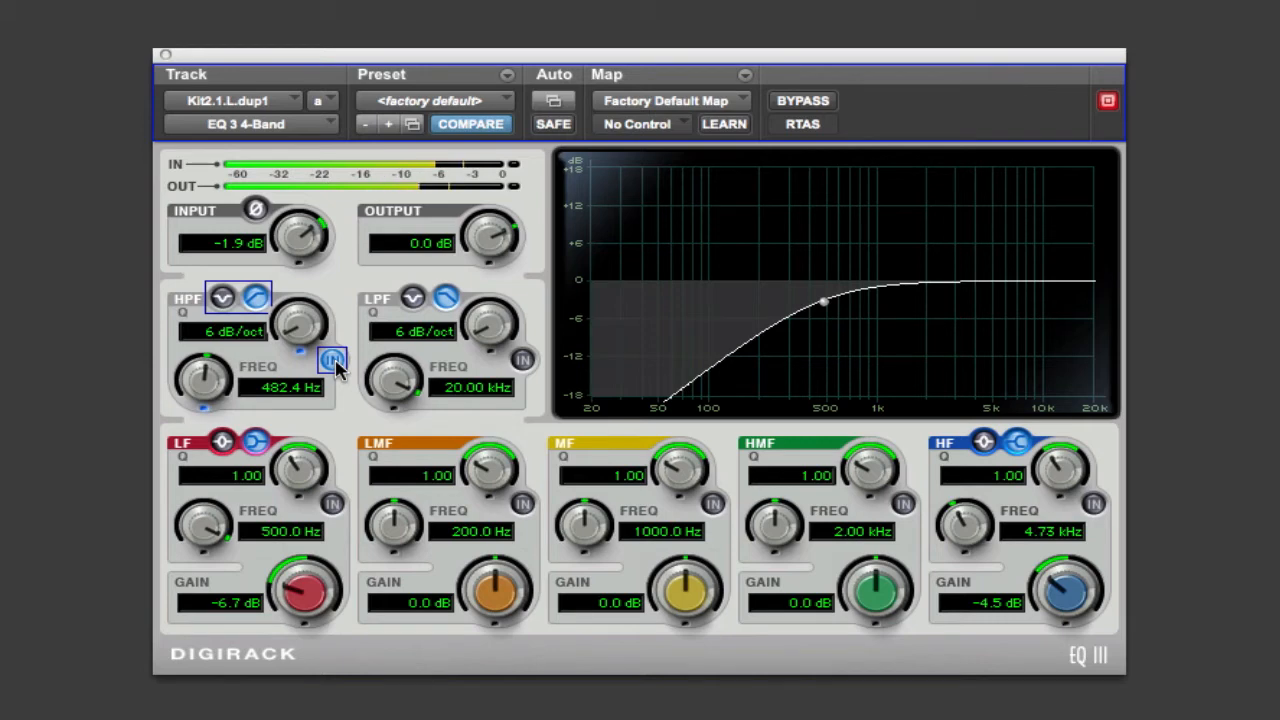
click(331, 358)
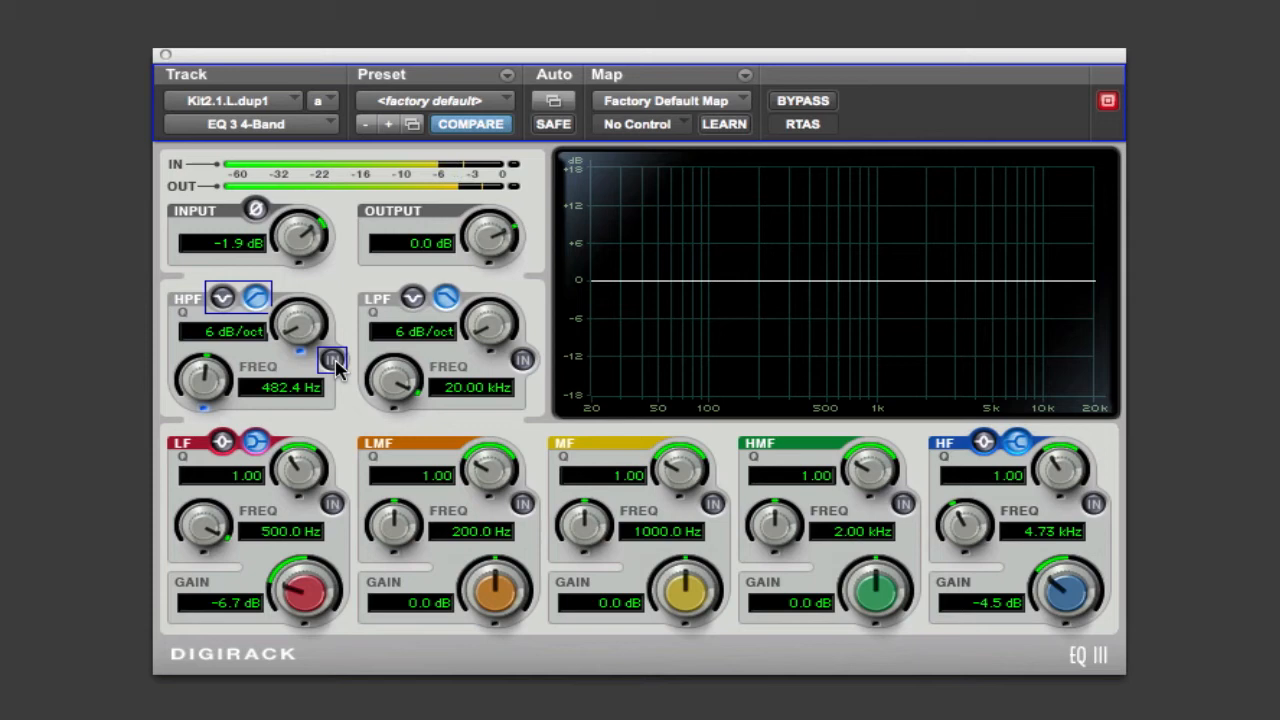
click(332, 359)
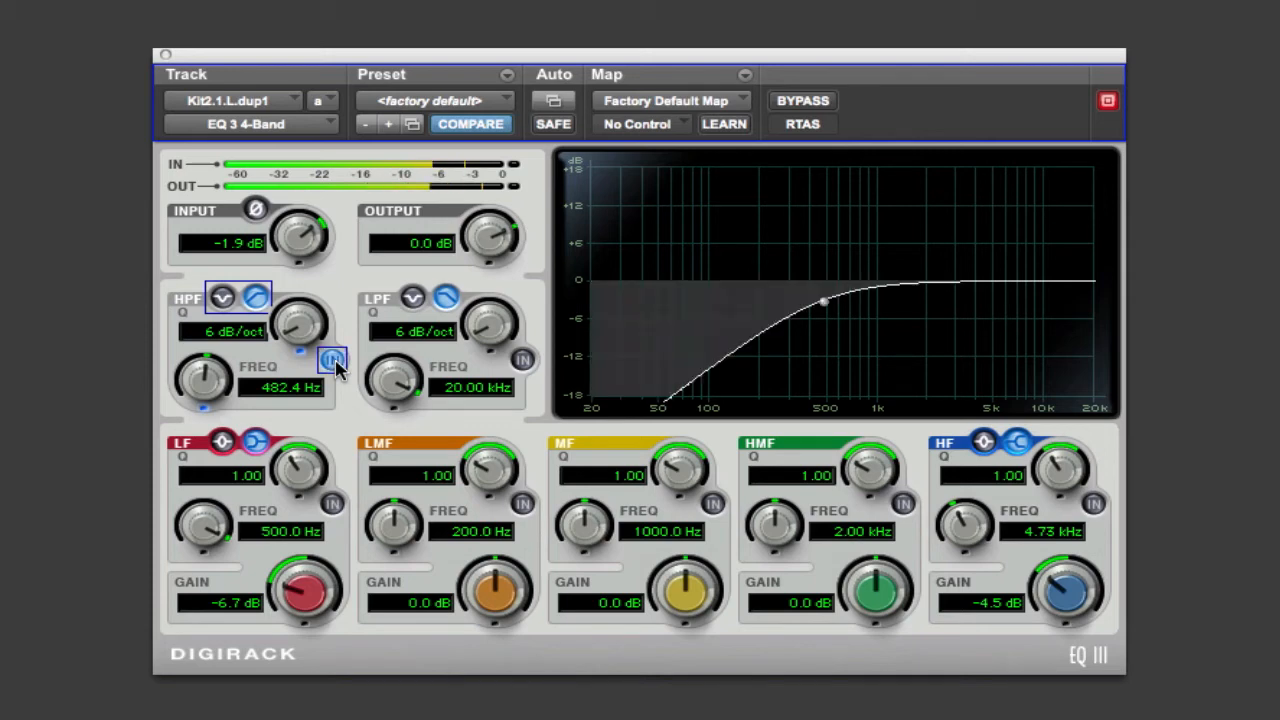